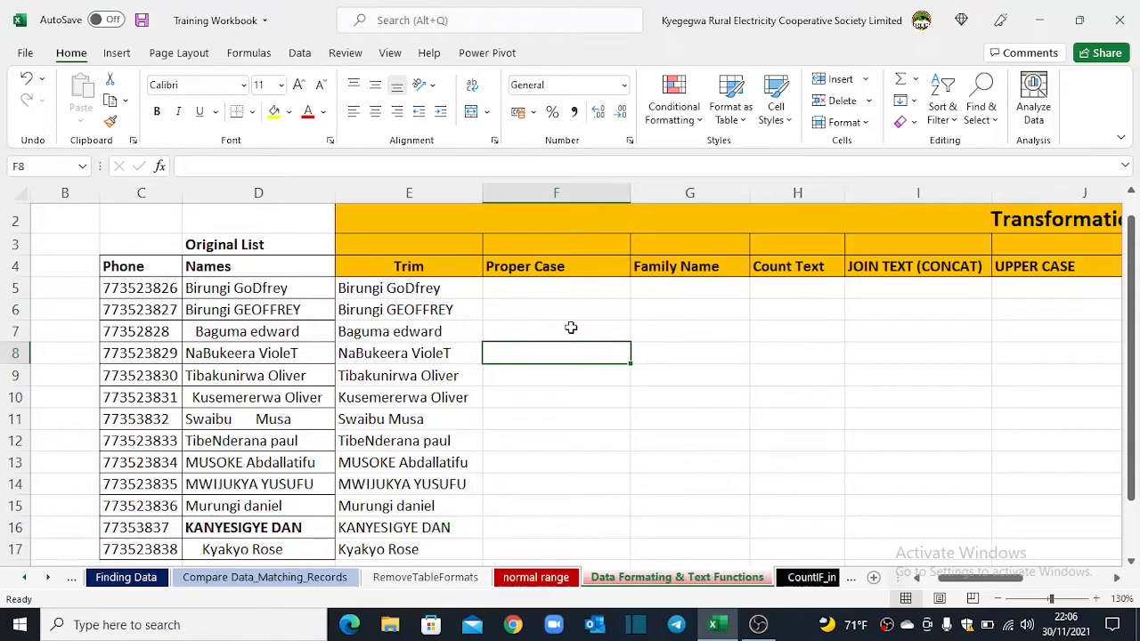
mouse_move(374, 495)
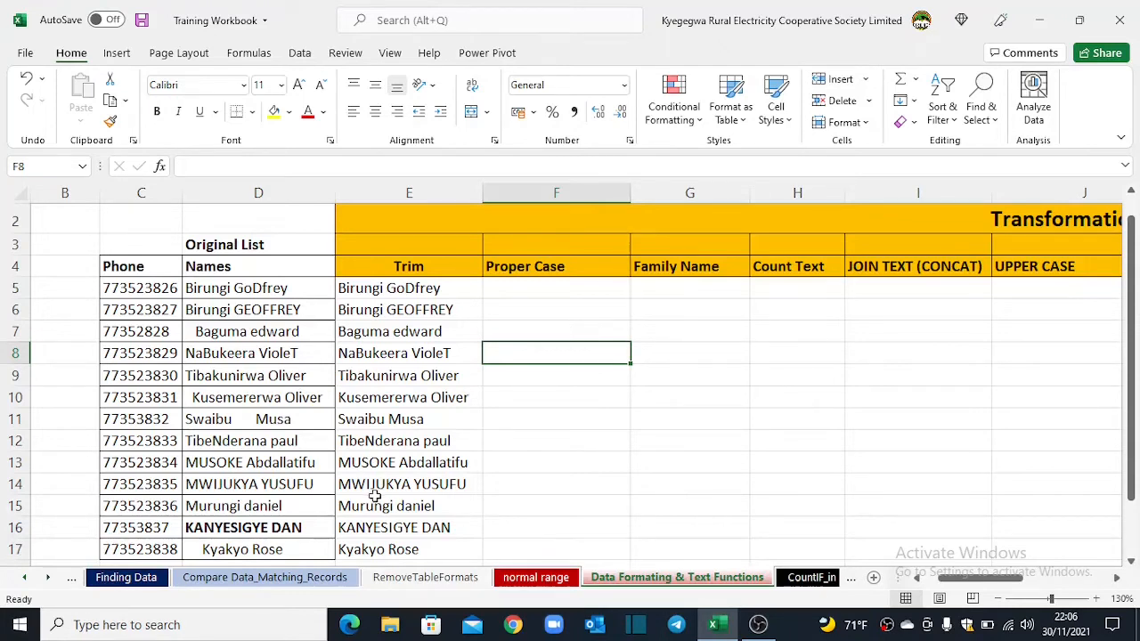
left_click_drag(410, 288, 410, 484)
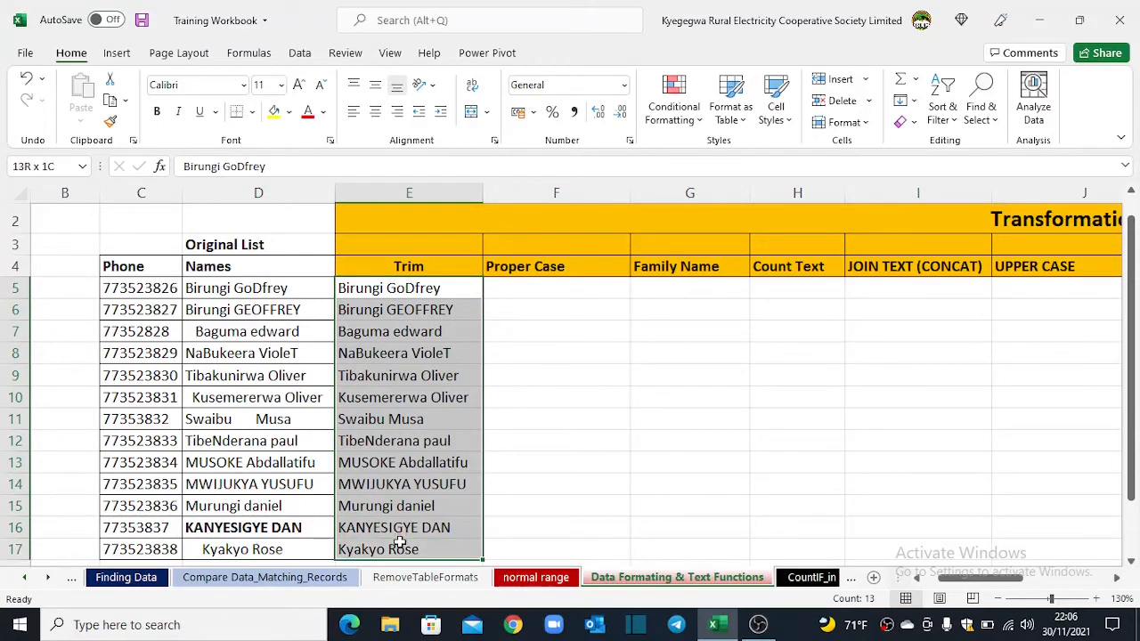
left_click(409, 289)
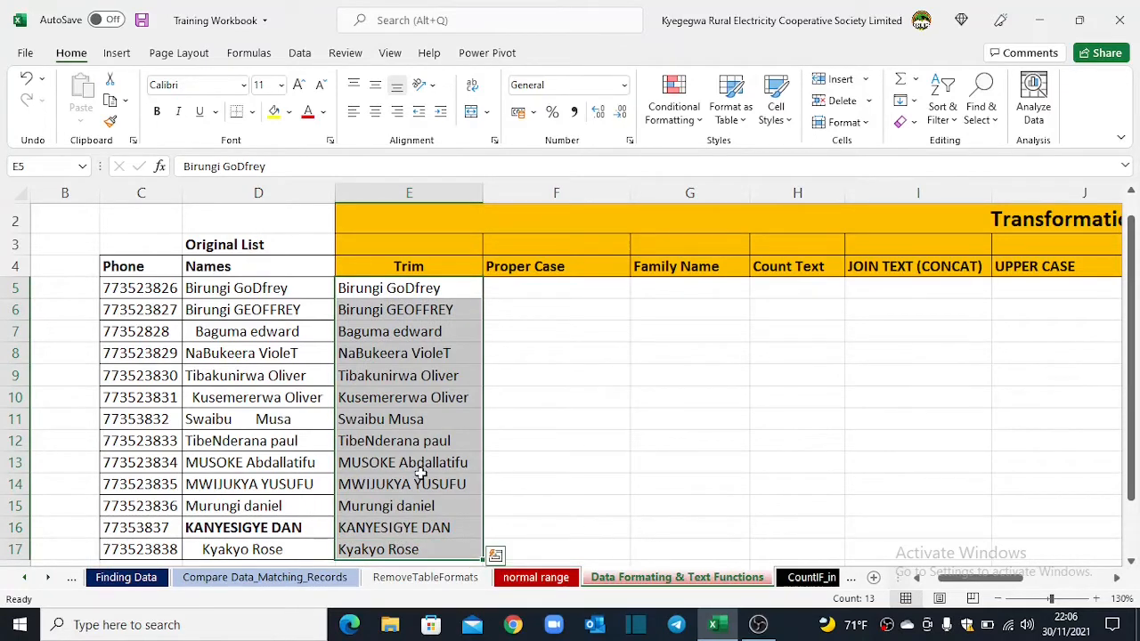
left_click(556, 288)
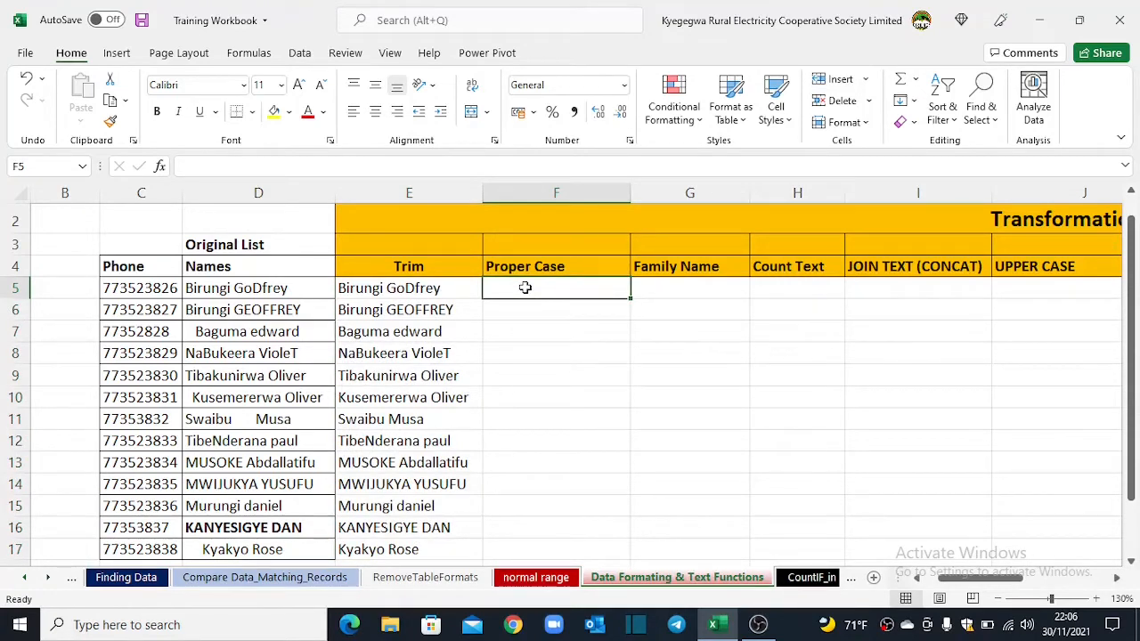
type("=pro")
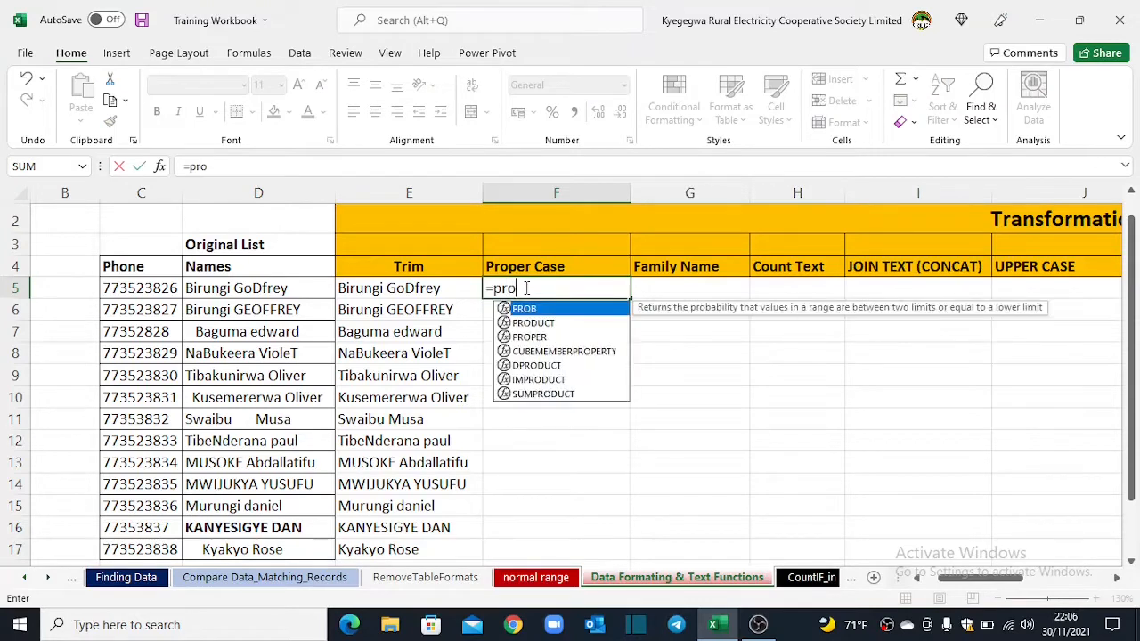
type("PROPER(")
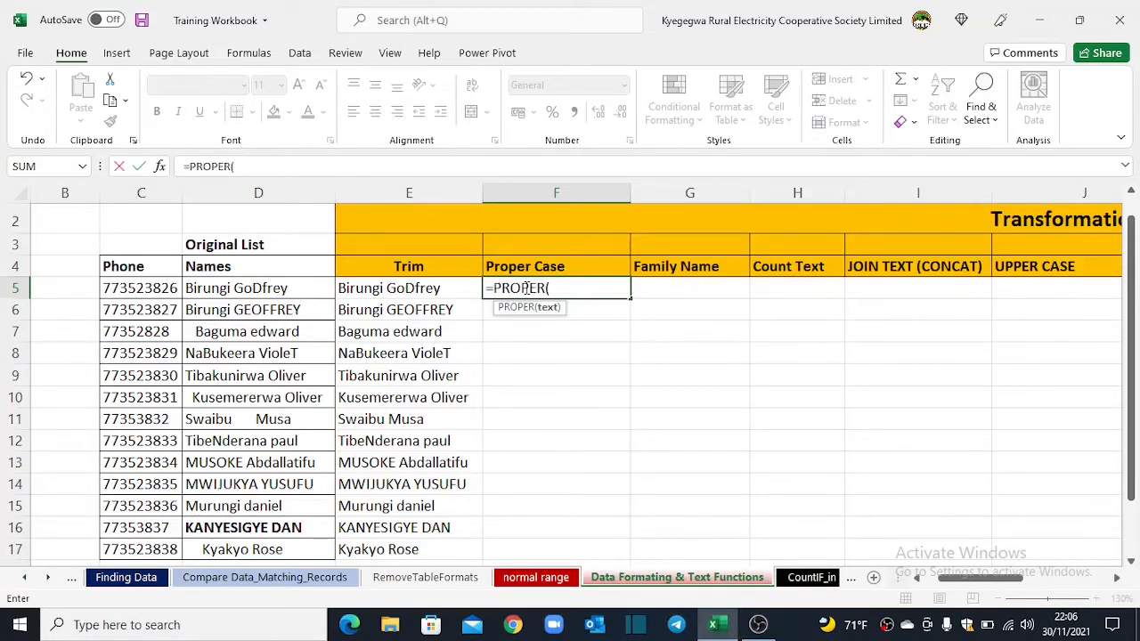
left_click(388, 288)
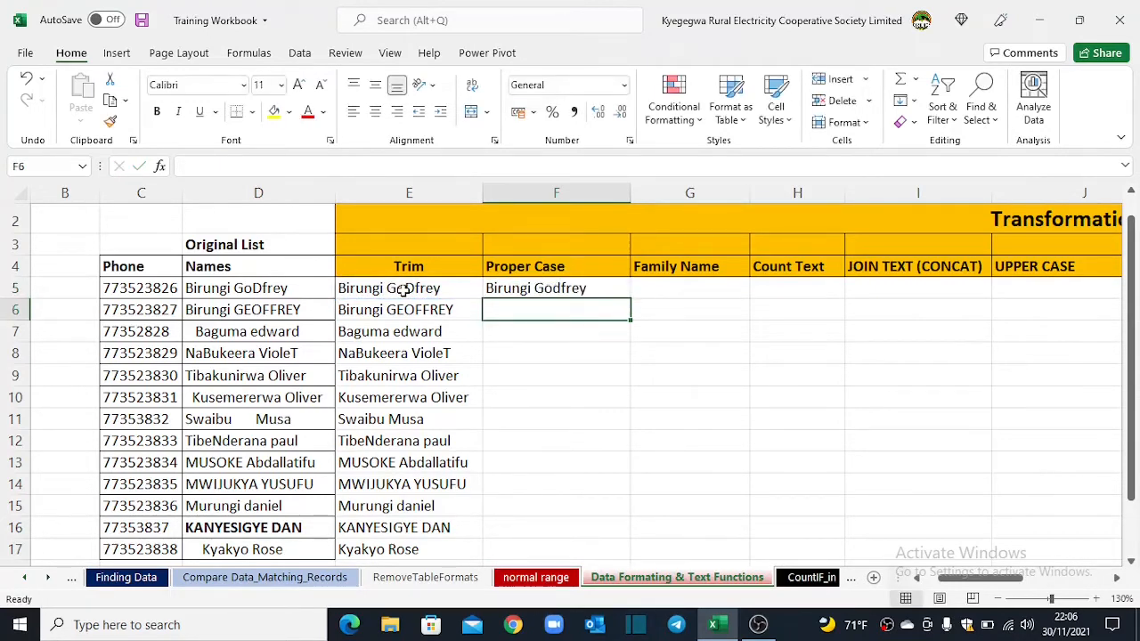
Copy the PROPER formula from F5 down to F17, capitalizing all thirteen names.
left_click(556, 288)
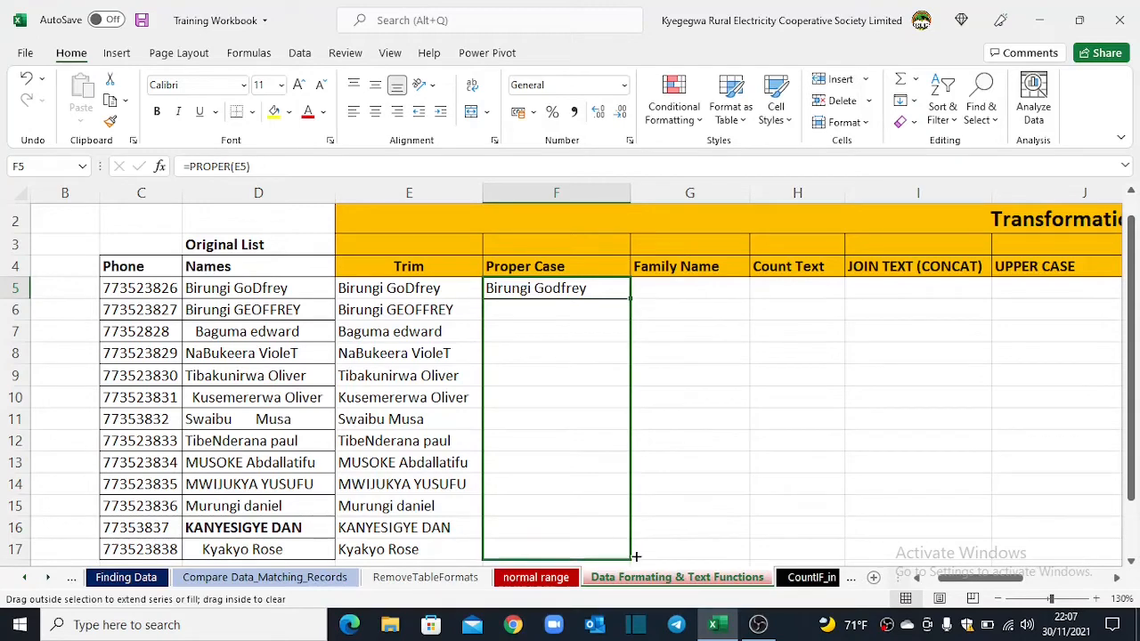
left_click_drag(629, 299, 629, 549)
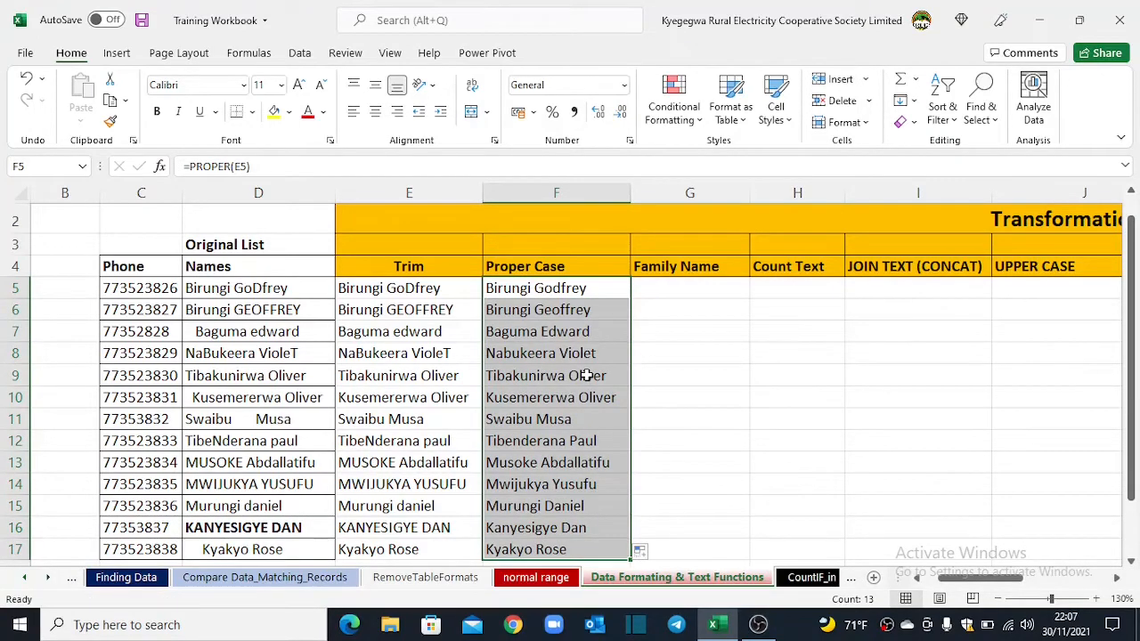